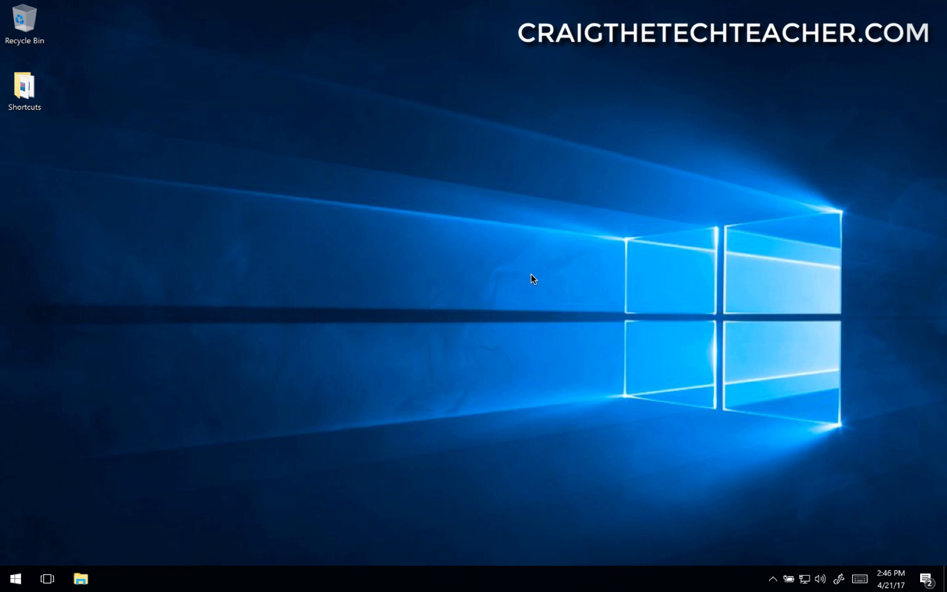
mouse_move(532, 279)
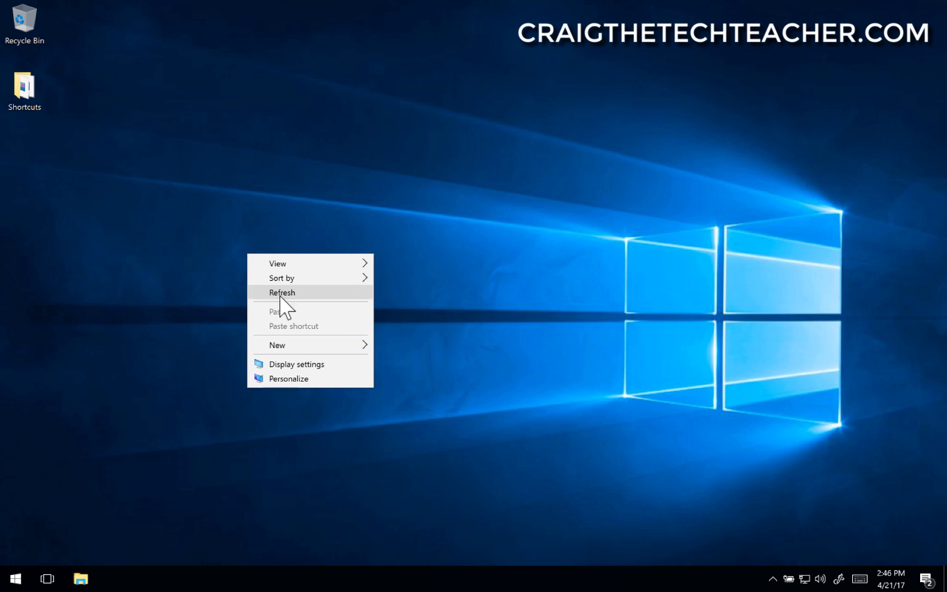
mouse_move(332, 382)
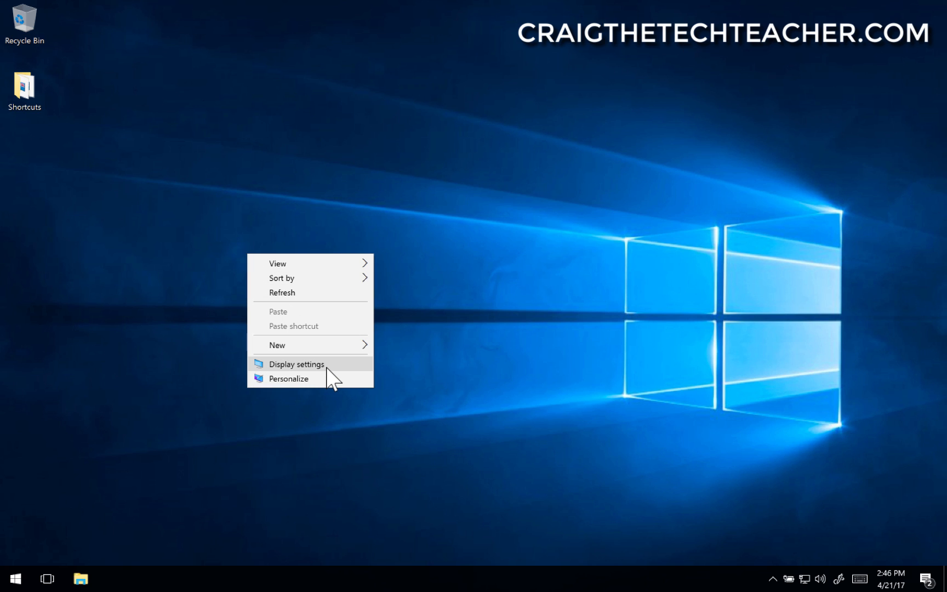
mouse_move(307, 378)
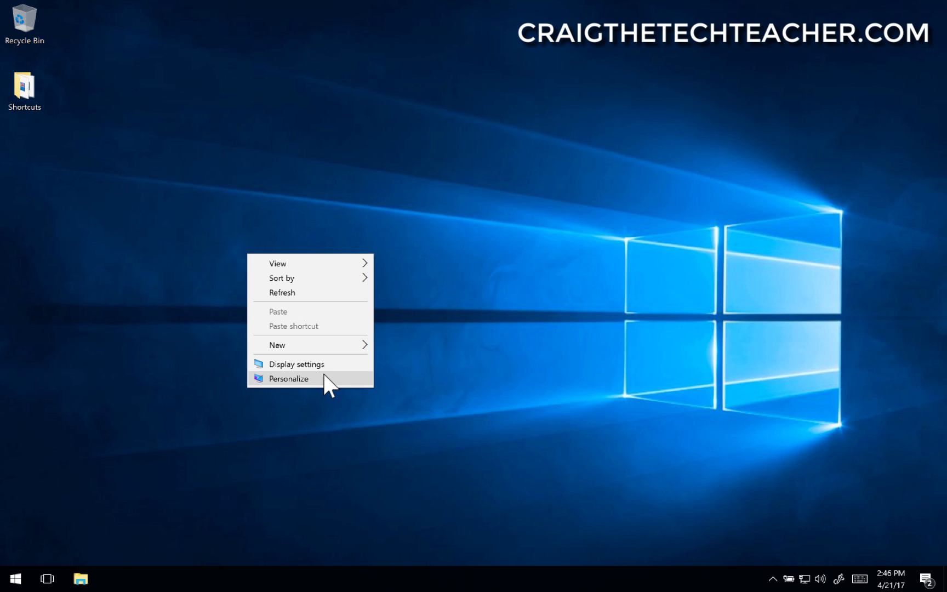
Step: Preview the beach arch picture as wallpaper, then revert to the default Windows image
click(288, 378)
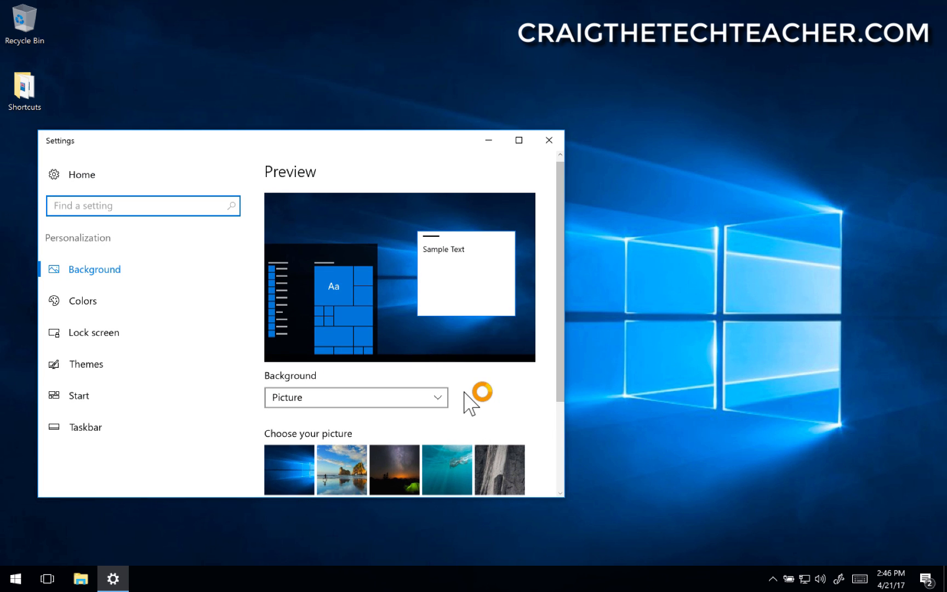
scroll(down, 3)
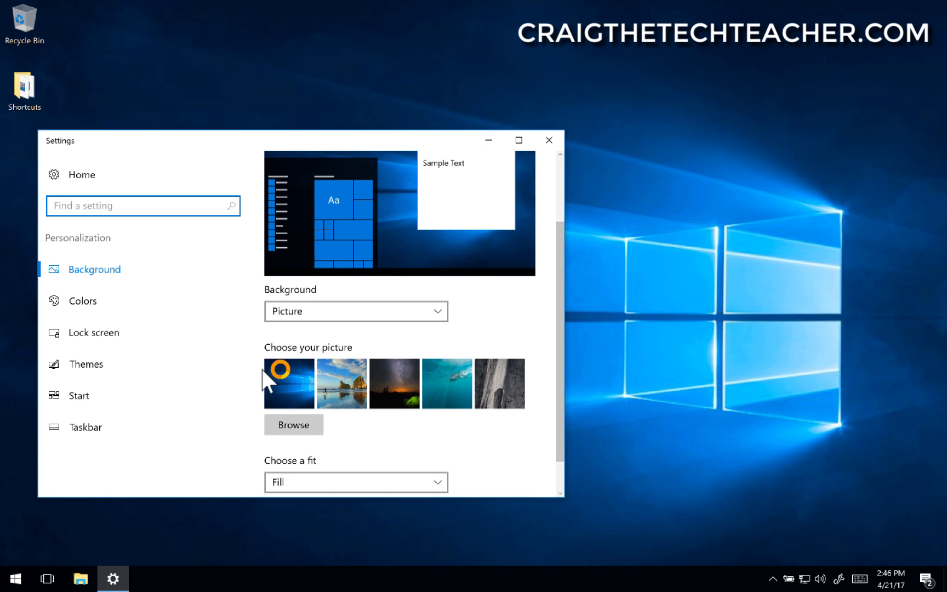
click(341, 383)
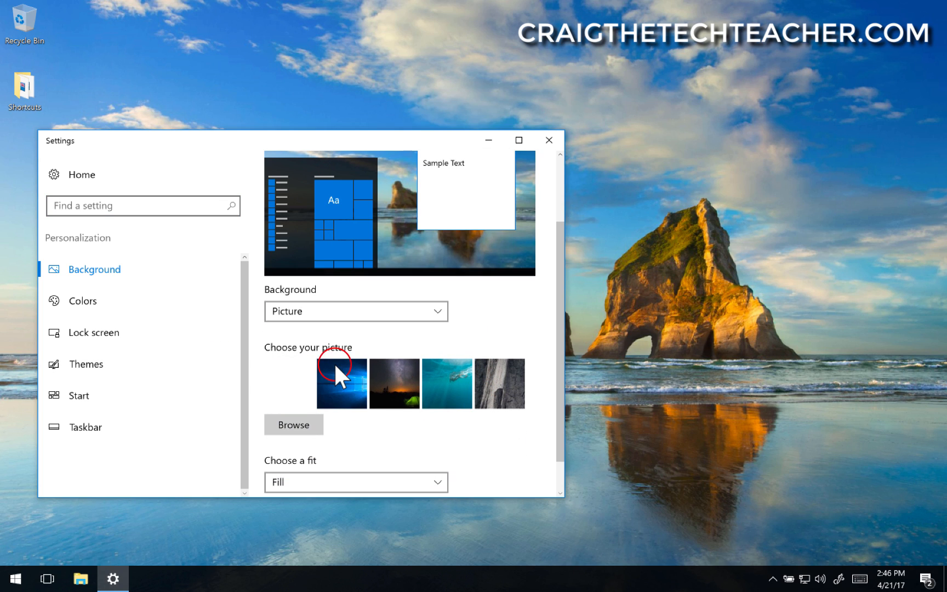
click(341, 382)
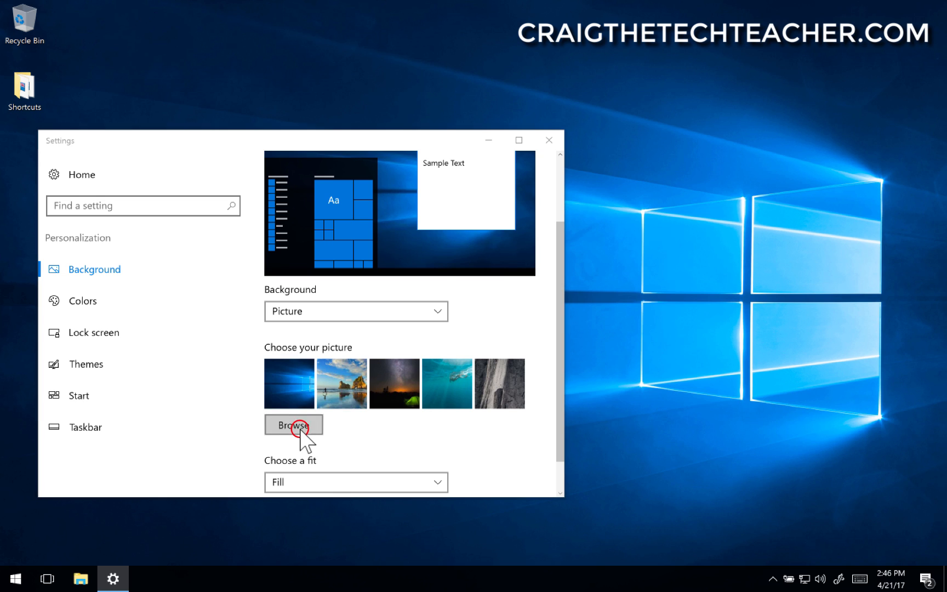
Step: Browse the empty Saved Pictures folder for a wallpaper, then start Chrome to find one
click(292, 424)
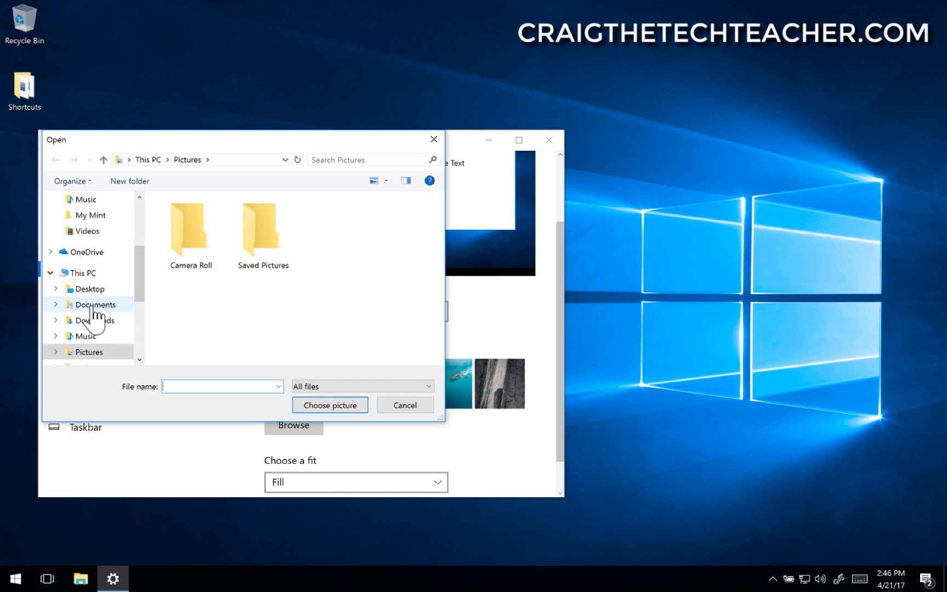
double_click(261, 231)
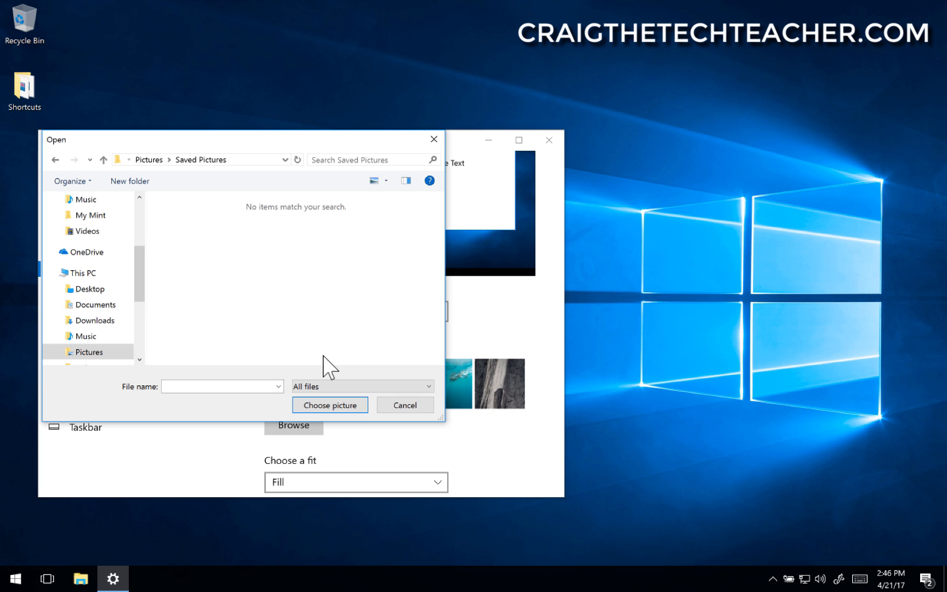
mouse_move(314, 367)
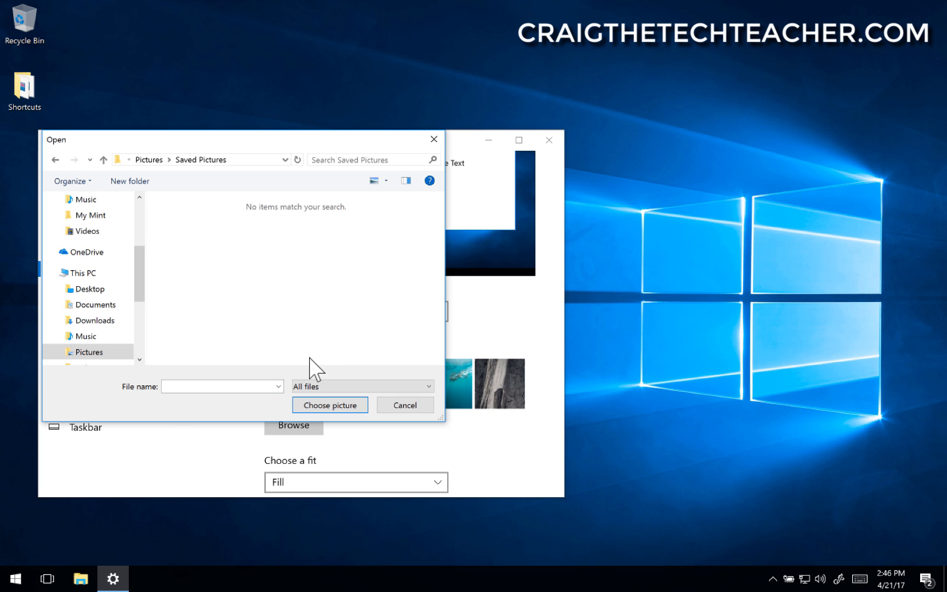
click(11, 577)
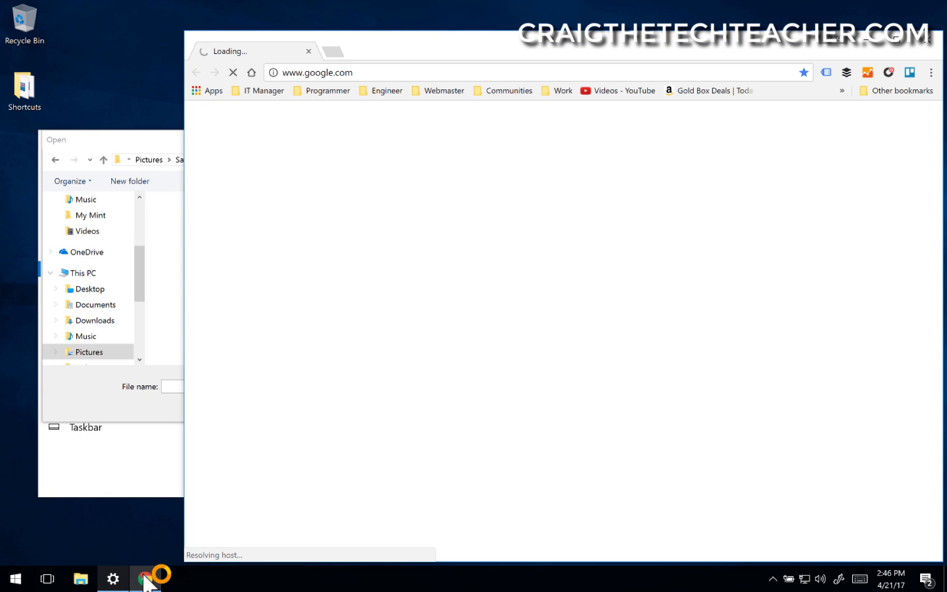
Step: Run a Google search for 'awesome wallpapers'
right_click(145, 577)
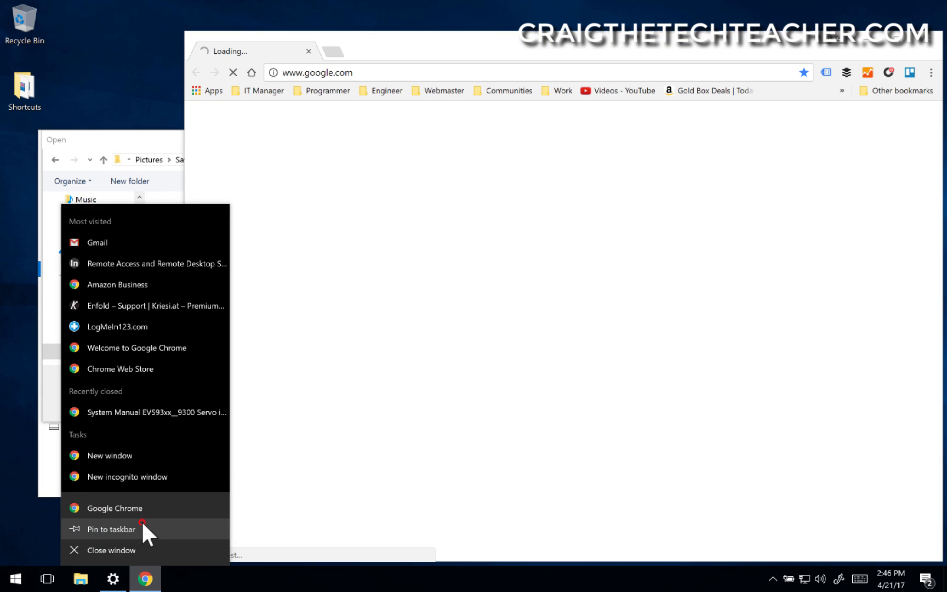
text(ja)
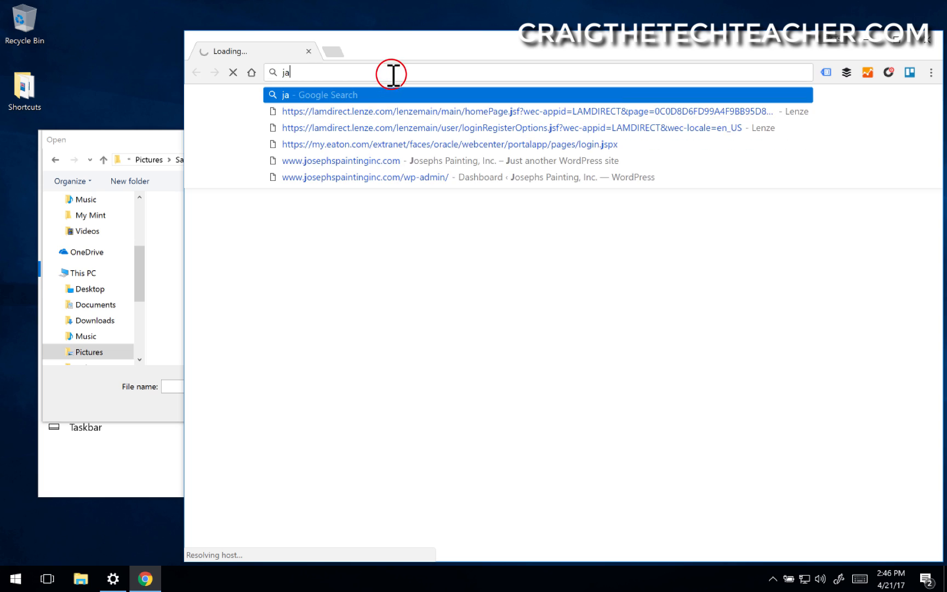
text(awesome wallpape)
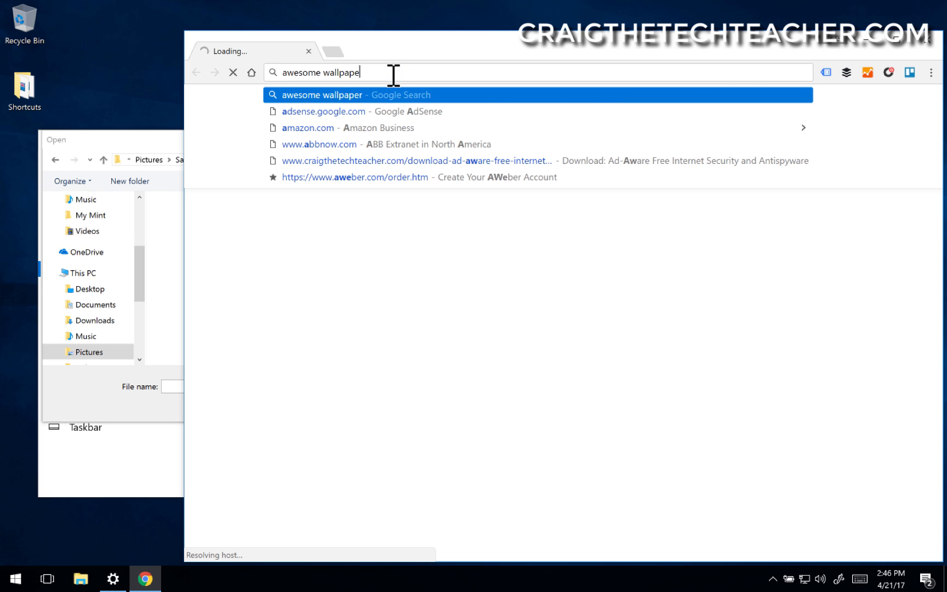
key(Return)
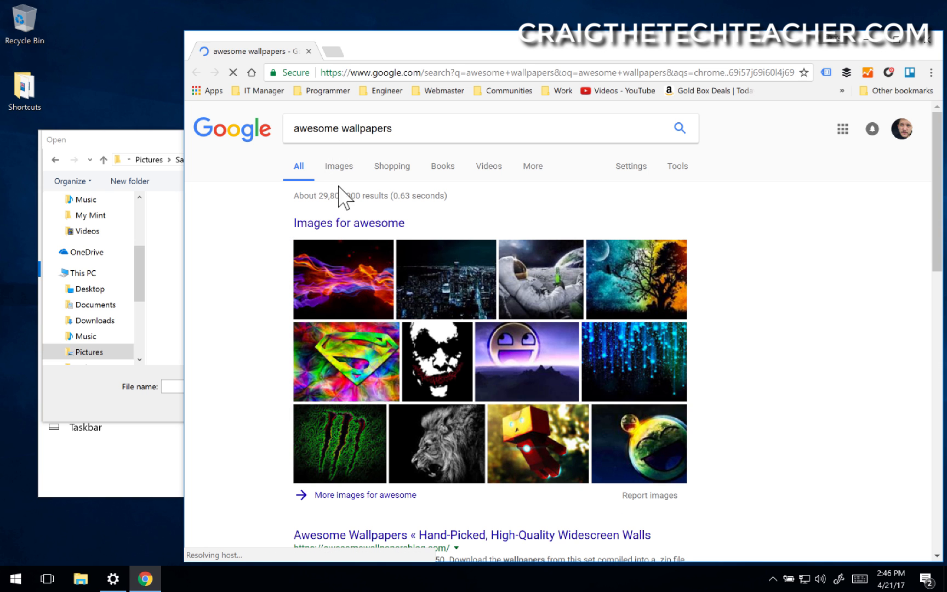
Step: View the colourful flame image from the results at full size
click(341, 279)
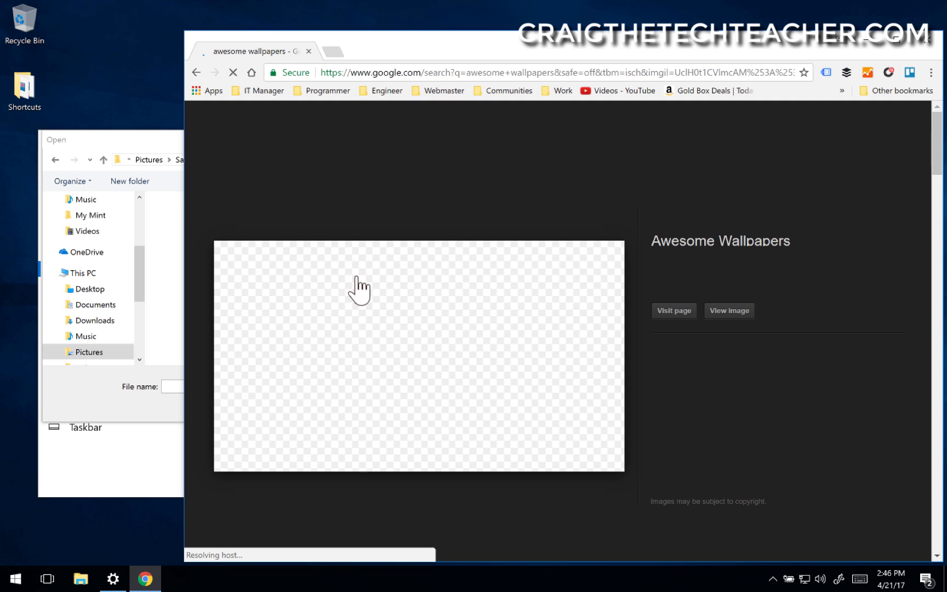
click(672, 310)
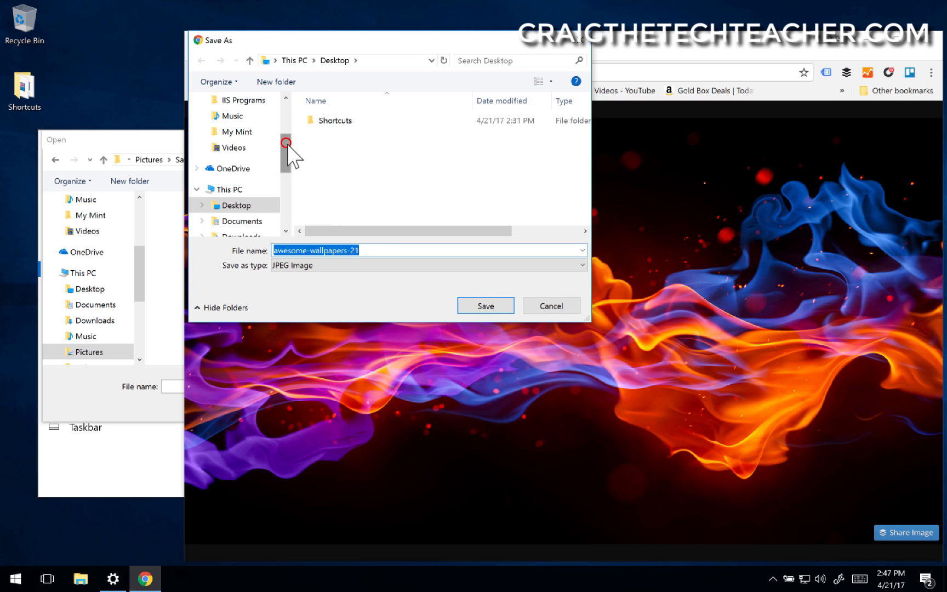
Step: Save the flame image awesome-wallpapers-21 into the Saved Pictures folder
scroll(up, 3)
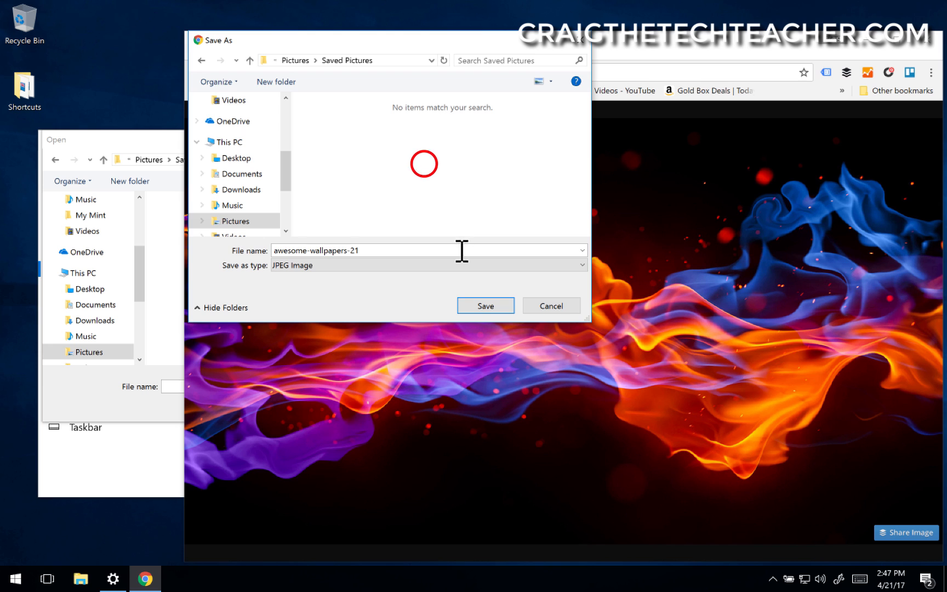
click(484, 304)
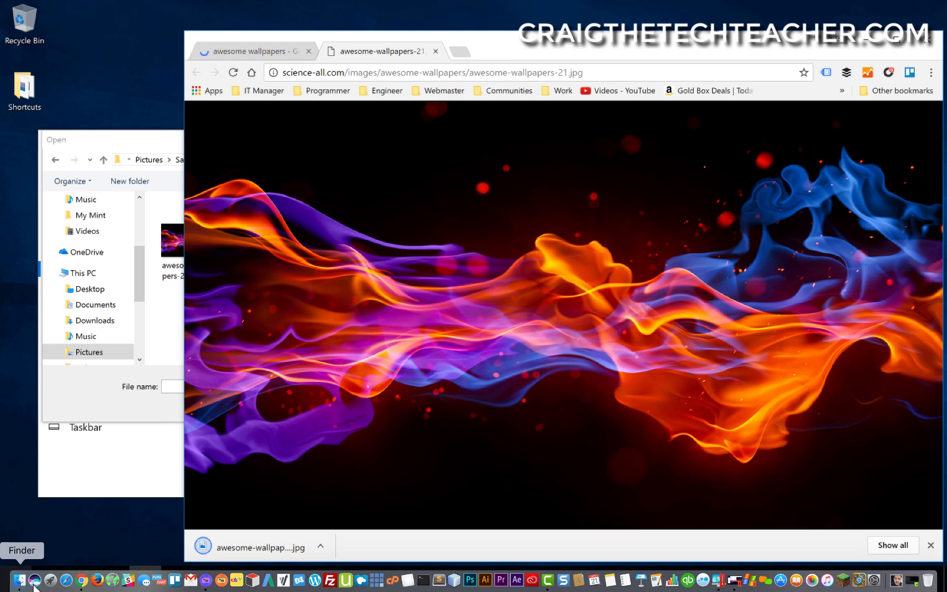
Step: Apply the flame picture as the desktop background via Personalize and close Settings to show it
right_click(159, 115)
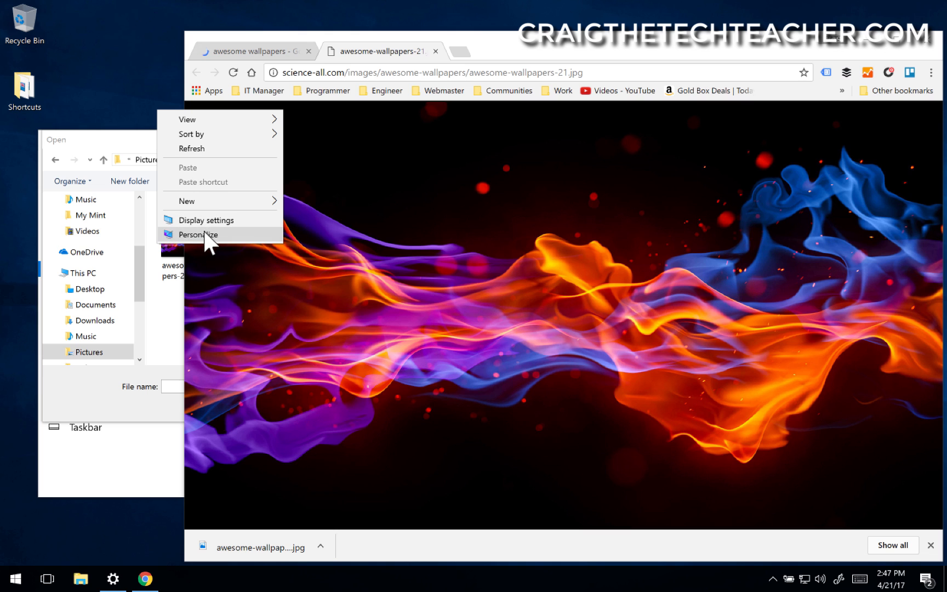
click(198, 234)
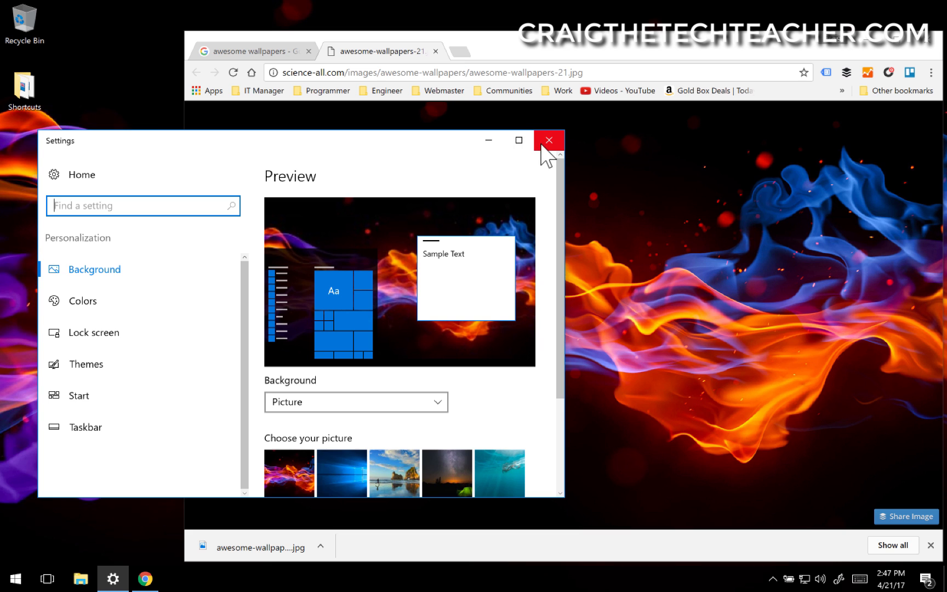
click(546, 140)
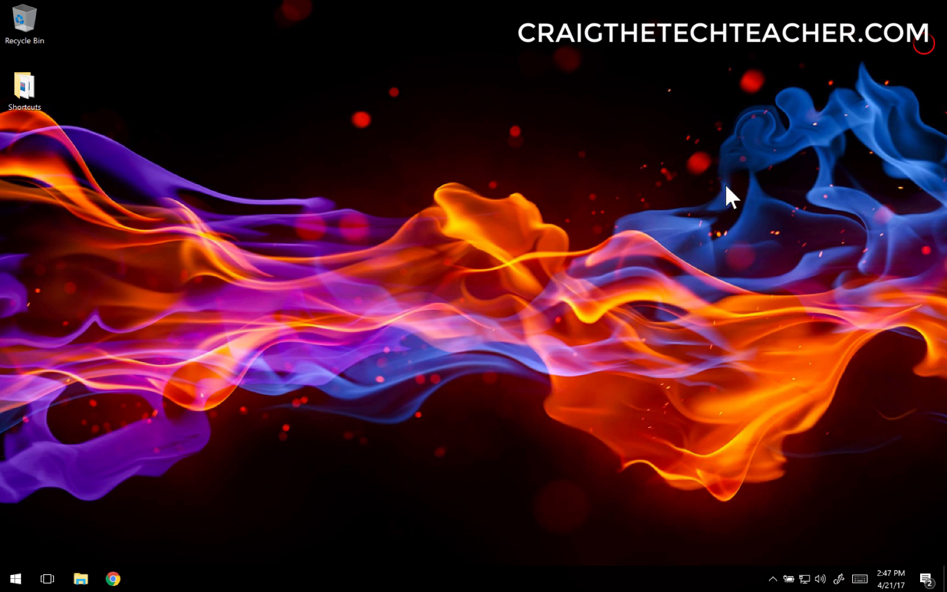
mouse_move(657, 287)
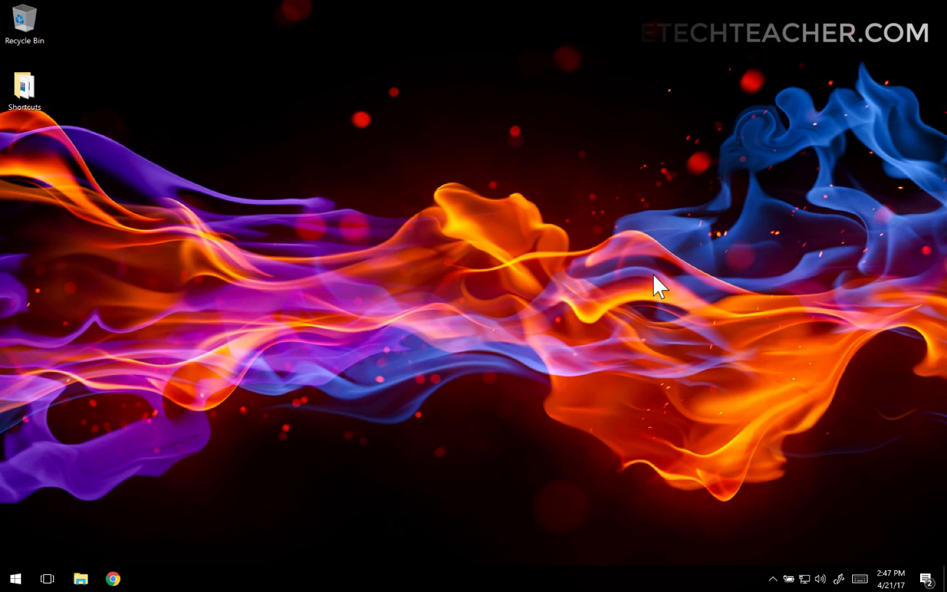